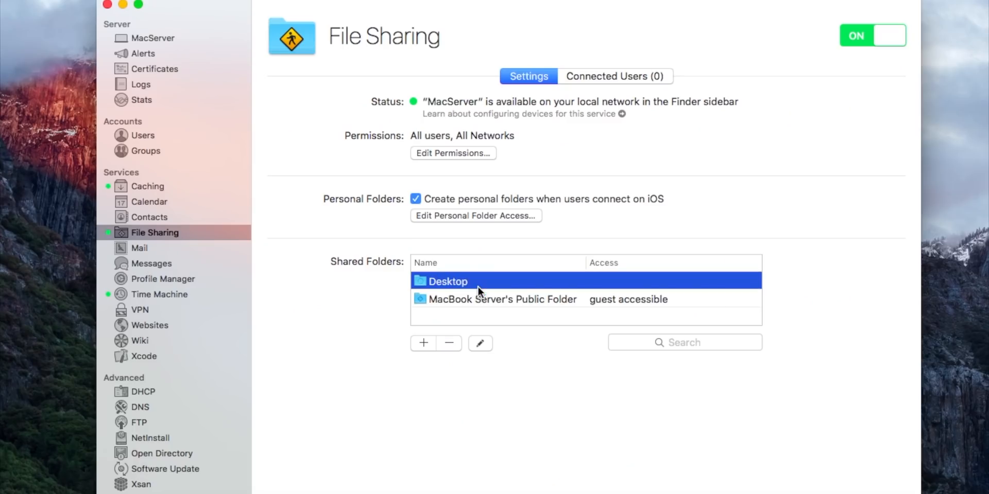
mouse_move(459, 309)
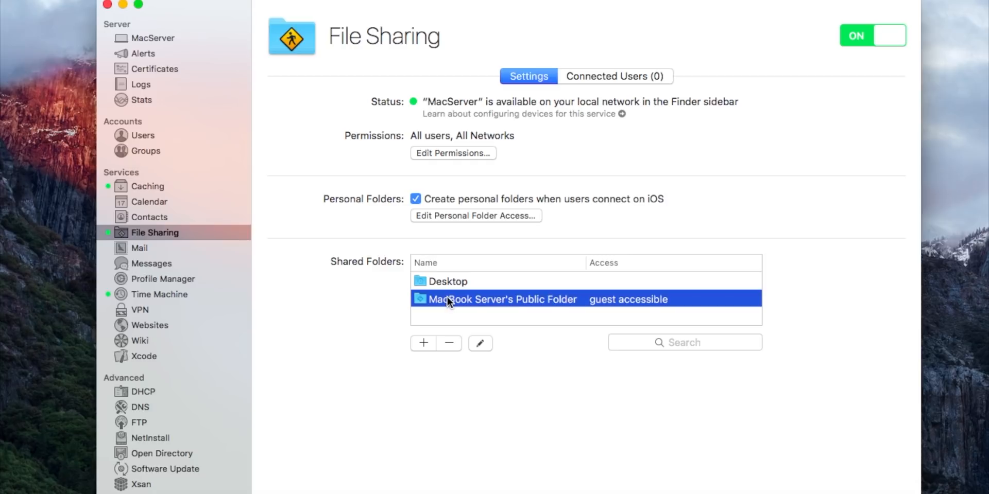
Start removing the Desktop share, then cancel so the Desktop share is kept.
click(448, 281)
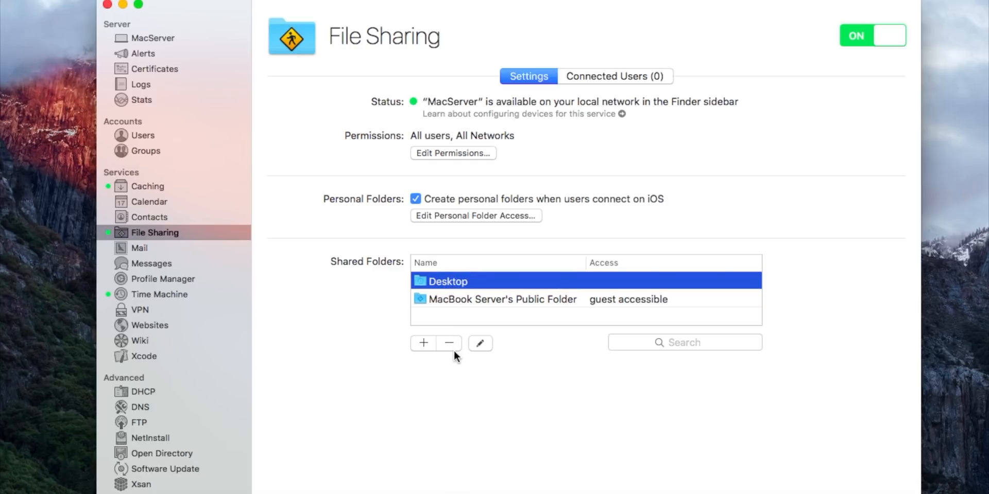
click(449, 343)
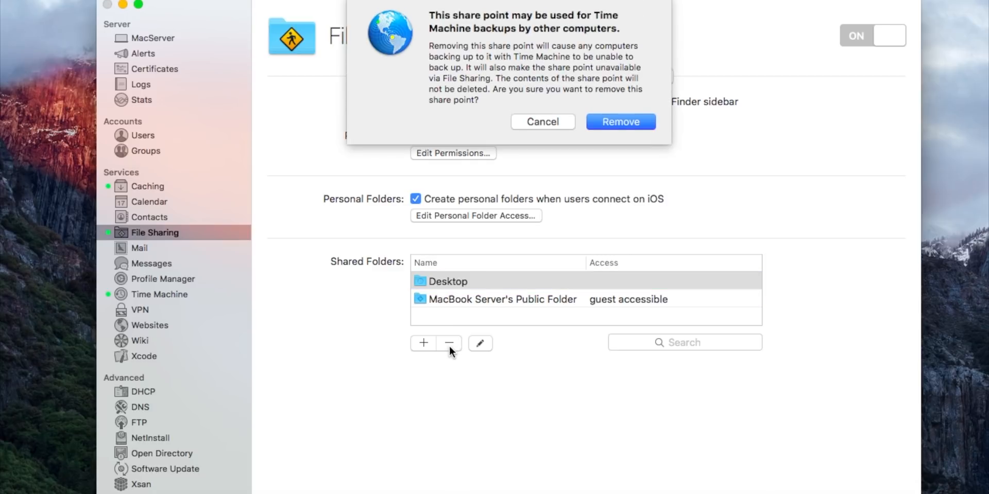
mouse_move(560, 24)
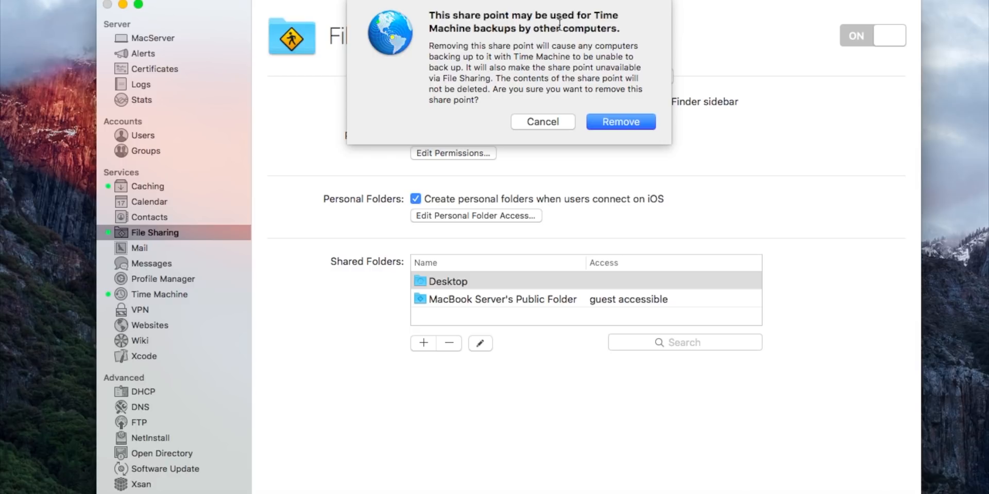
mouse_move(533, 107)
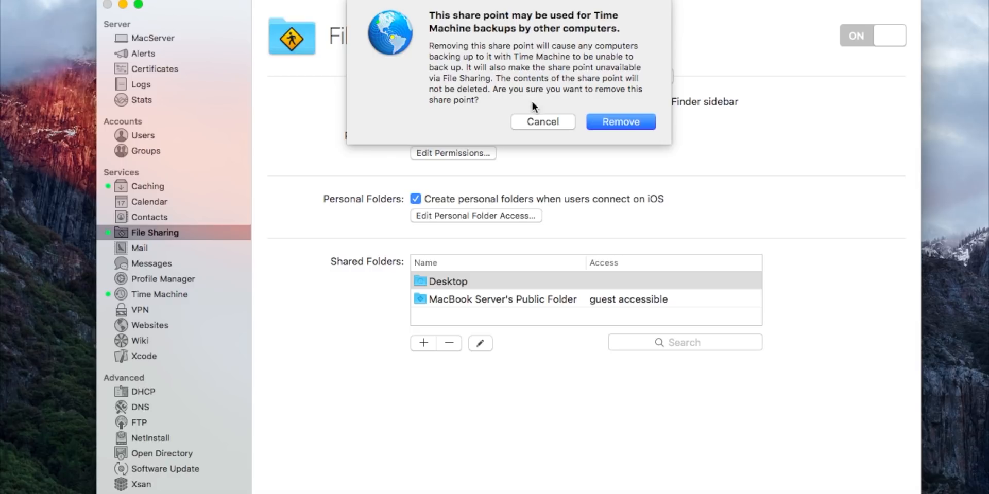
click(543, 121)
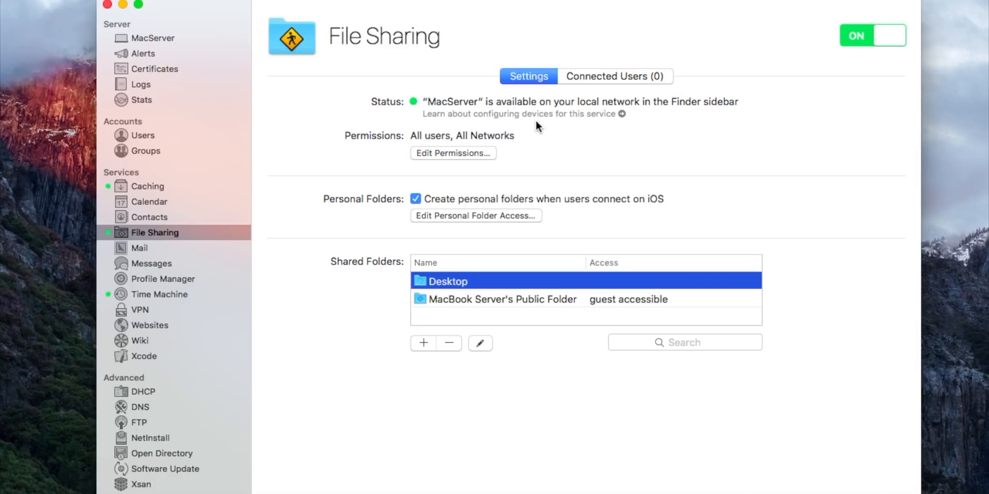
mouse_move(458, 307)
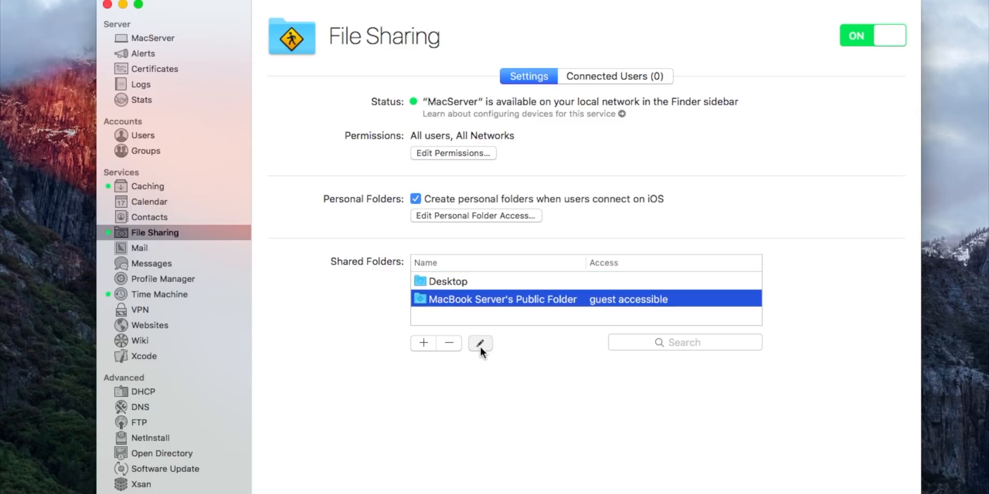
Enable iOS access and disable guest access for the public folder share.
click(480, 343)
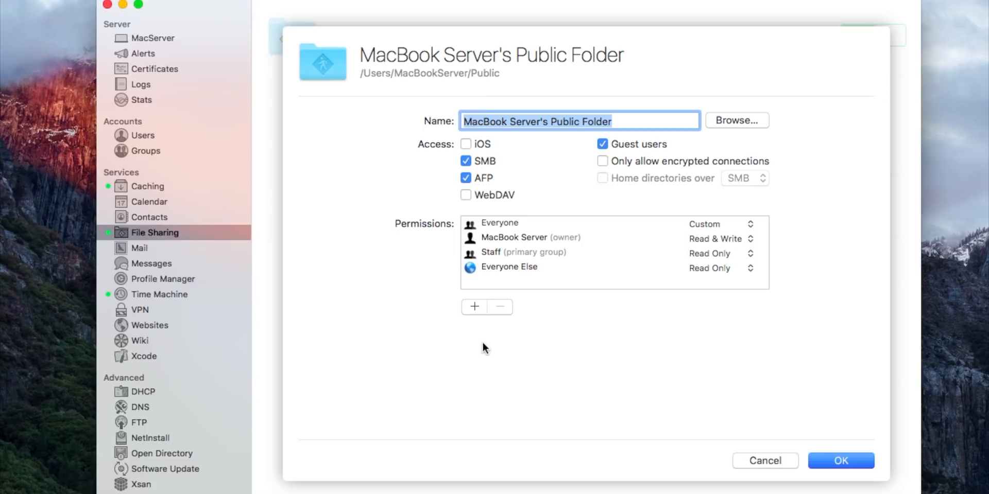
click(466, 144)
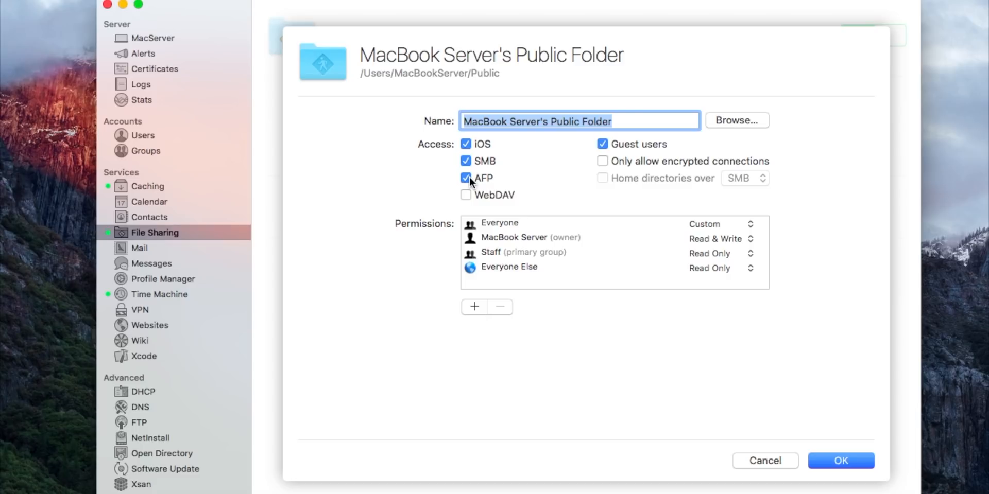
mouse_move(639, 152)
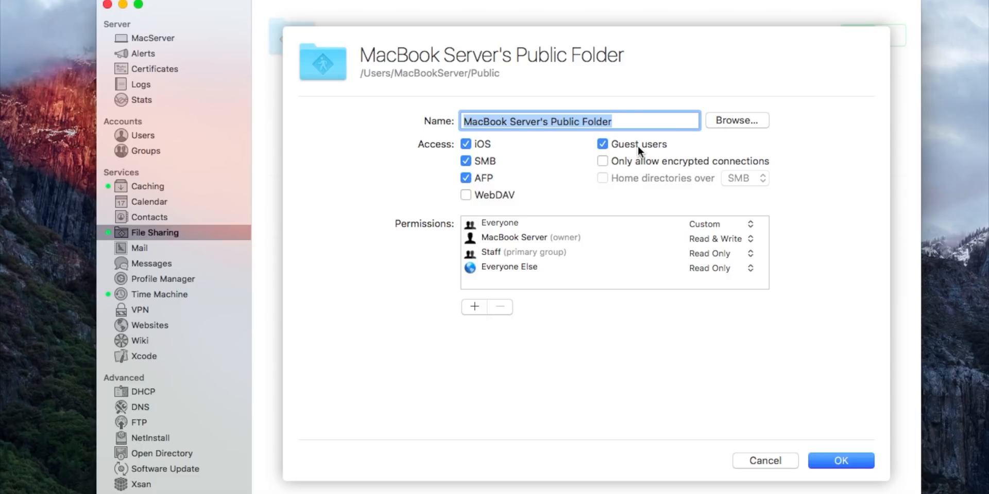
click(602, 144)
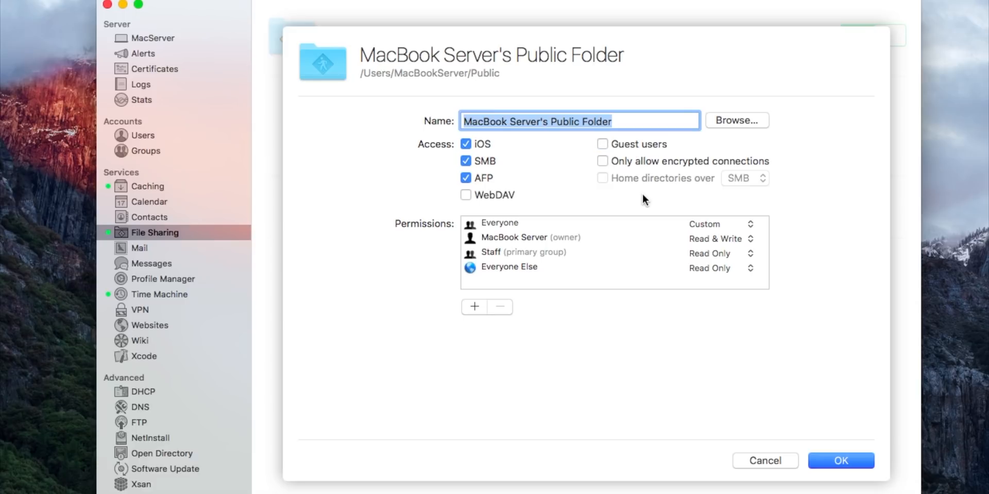
mouse_move(944, 480)
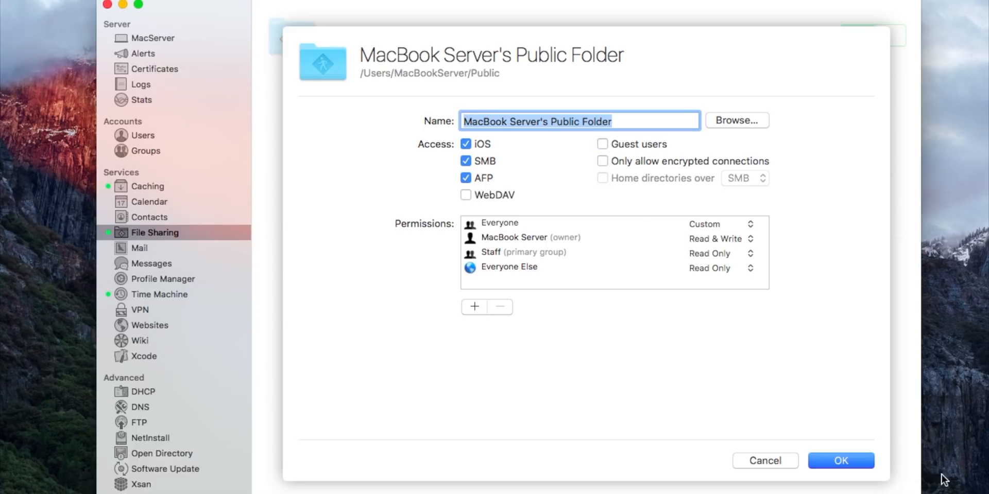
click(840, 460)
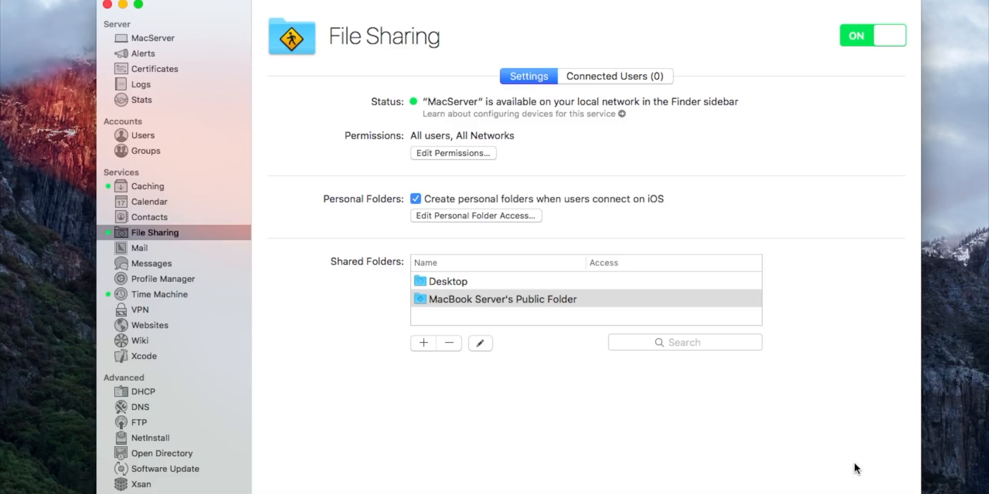
mouse_move(143, 130)
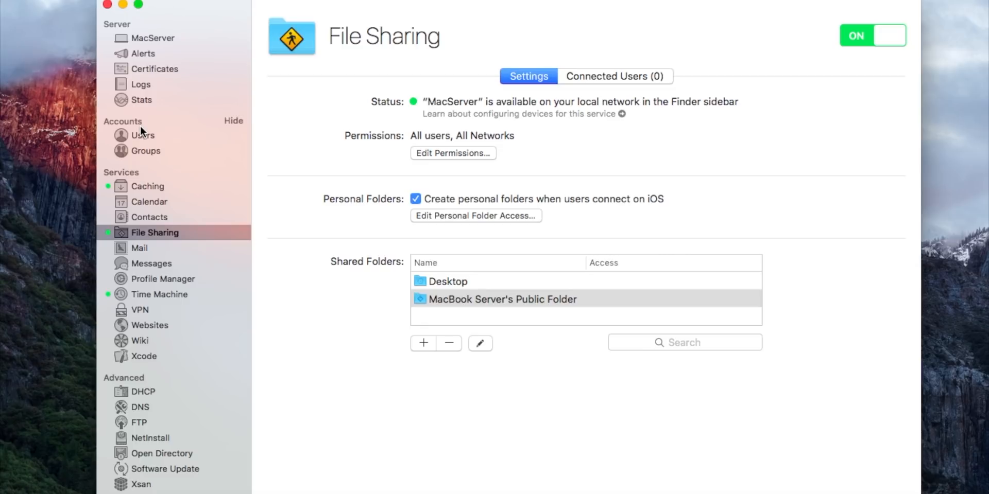
Check Users, reselect the public folder share, then view the offline L2TP VPN service.
click(143, 135)
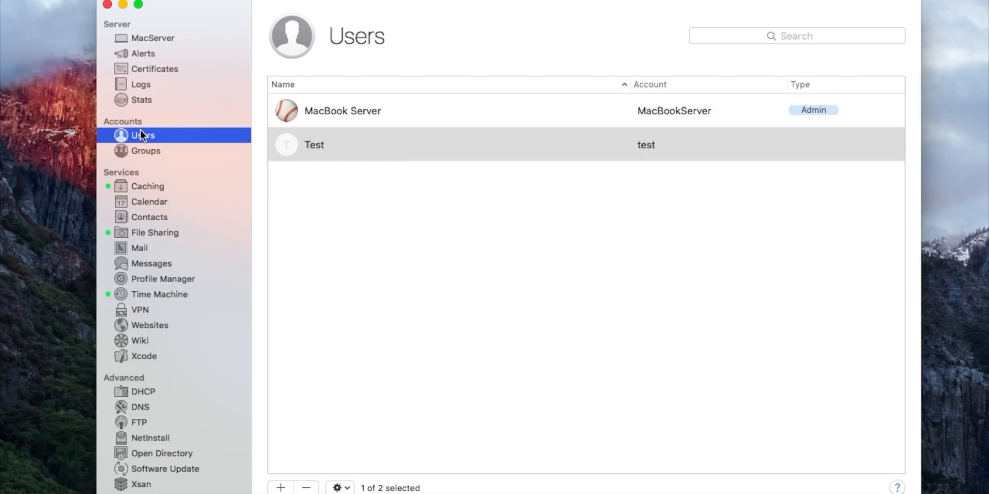
click(155, 232)
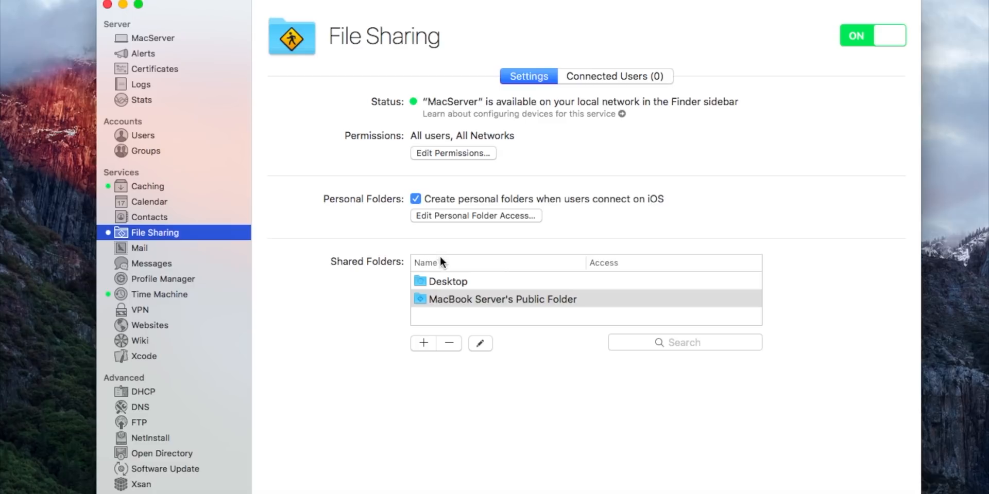
click(501, 299)
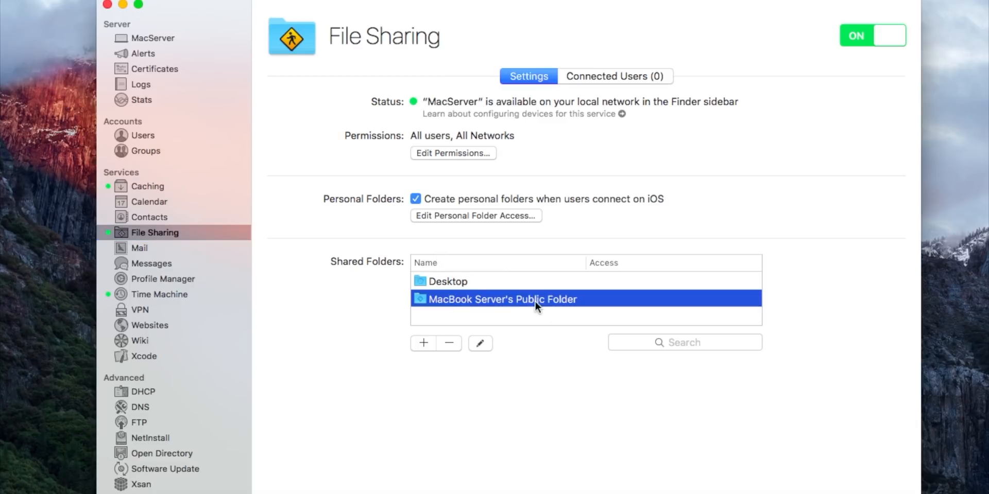
mouse_move(536, 309)
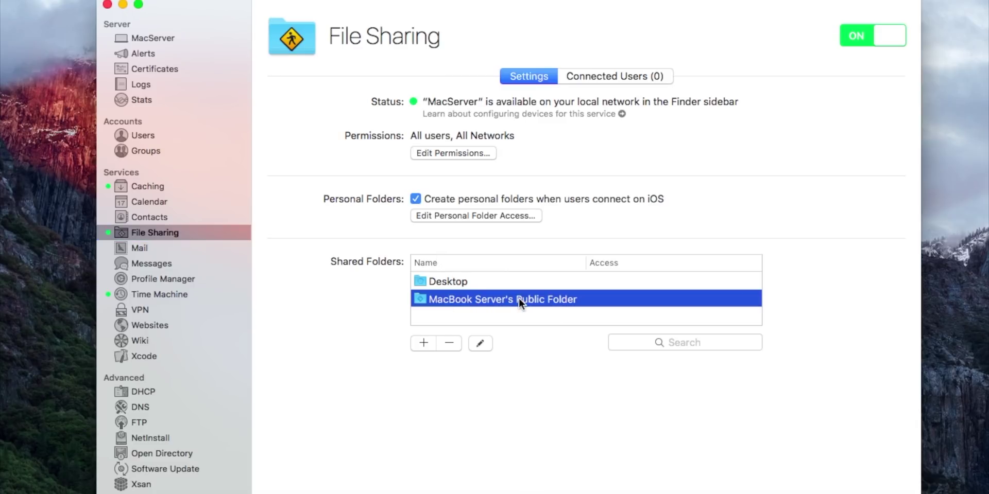
click(140, 312)
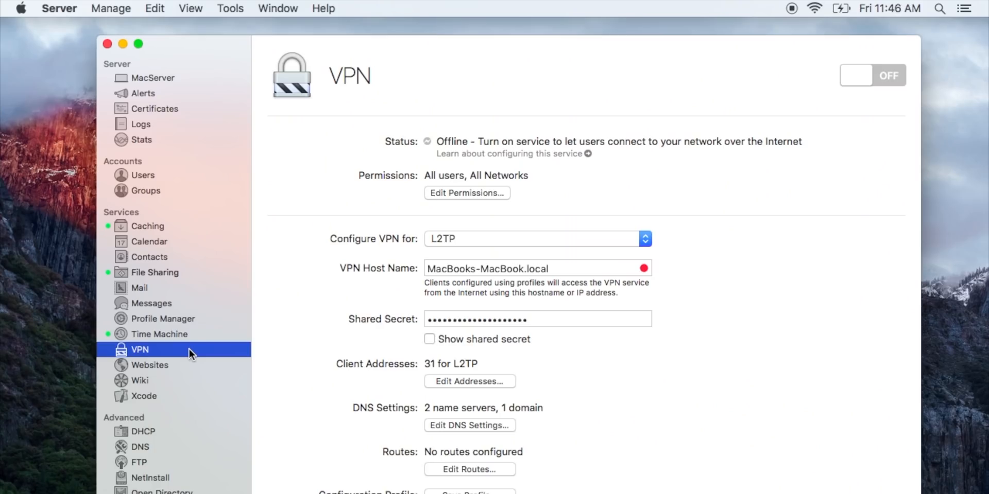
Select the Wiki service and switch it from OFF to ON.
click(140, 380)
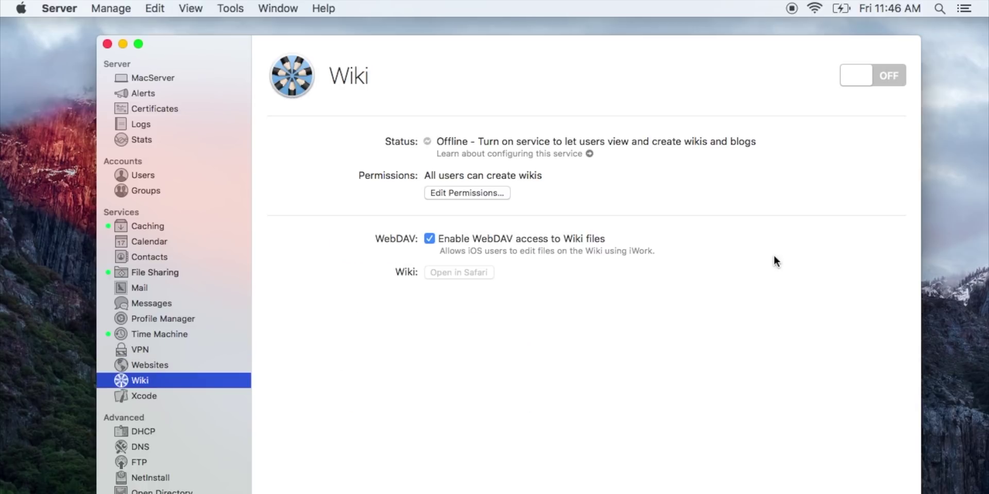
click(872, 75)
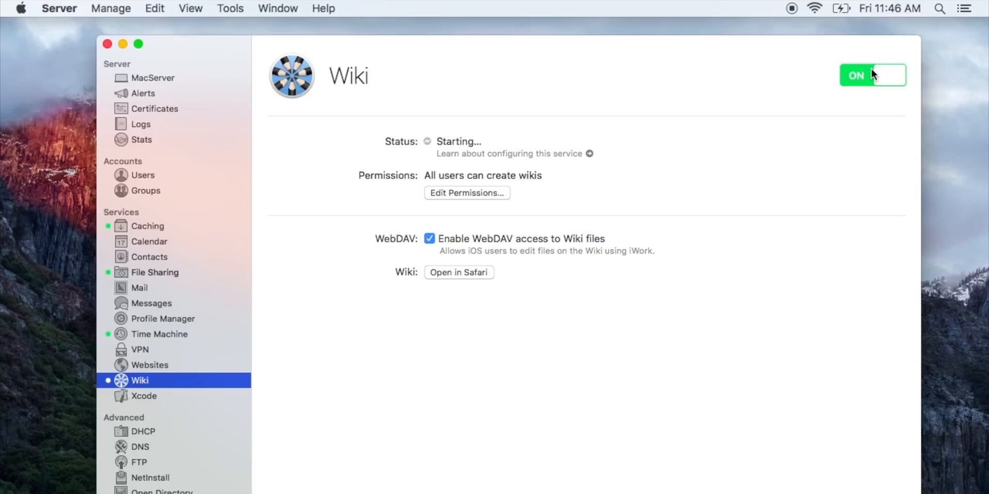
mouse_move(497, 276)
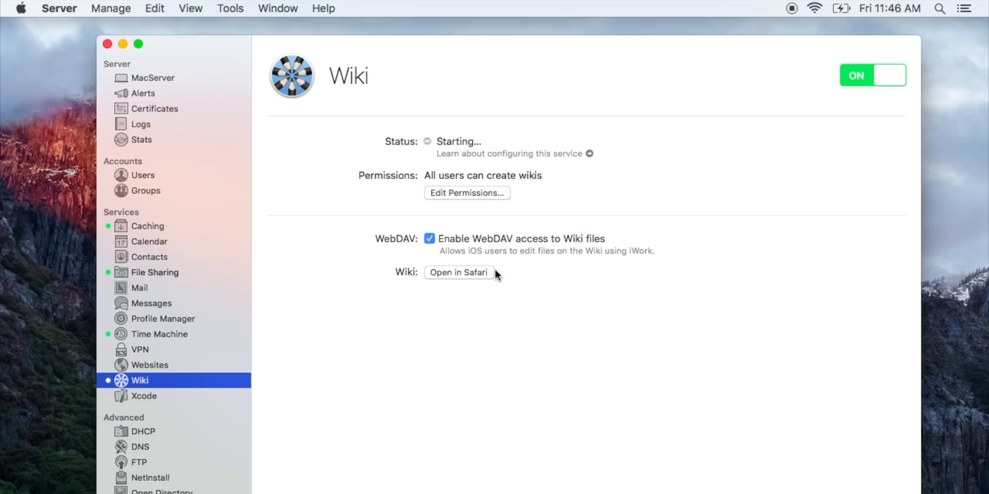
mouse_move(477, 280)
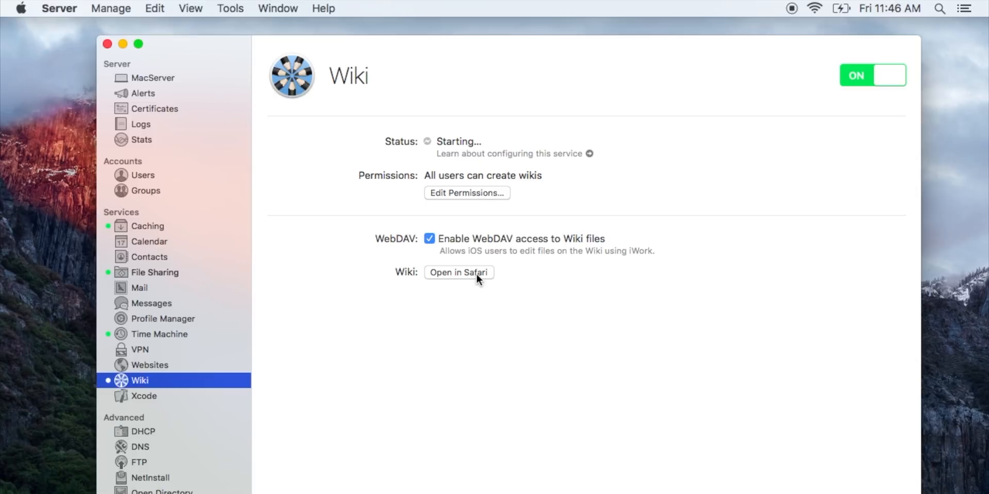